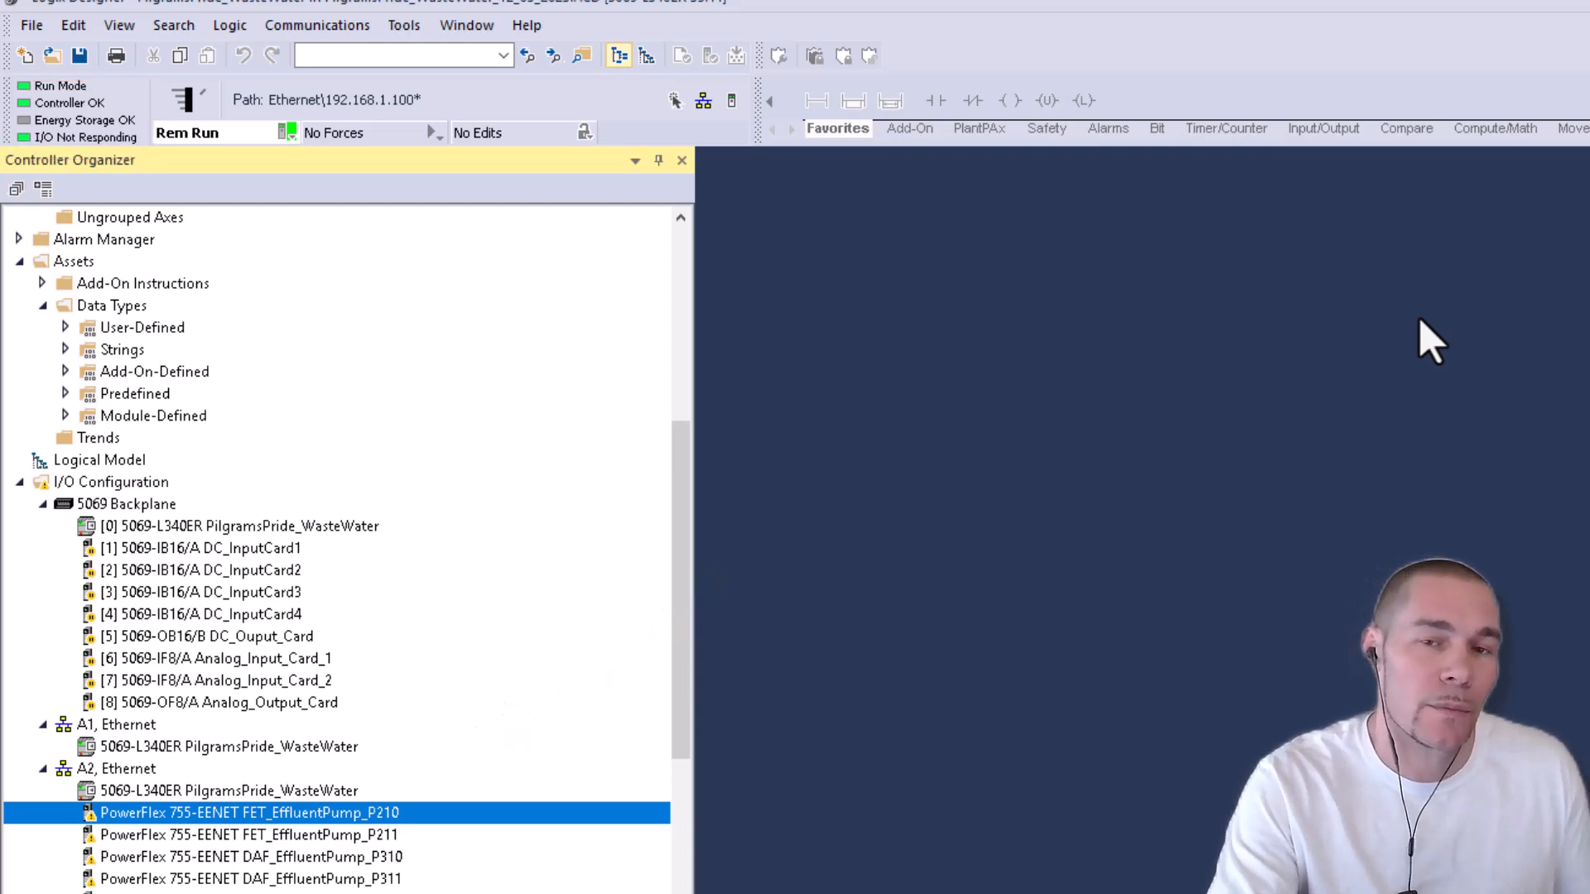
{"action": "mouse_move", "coordinate": [1419, 335]}
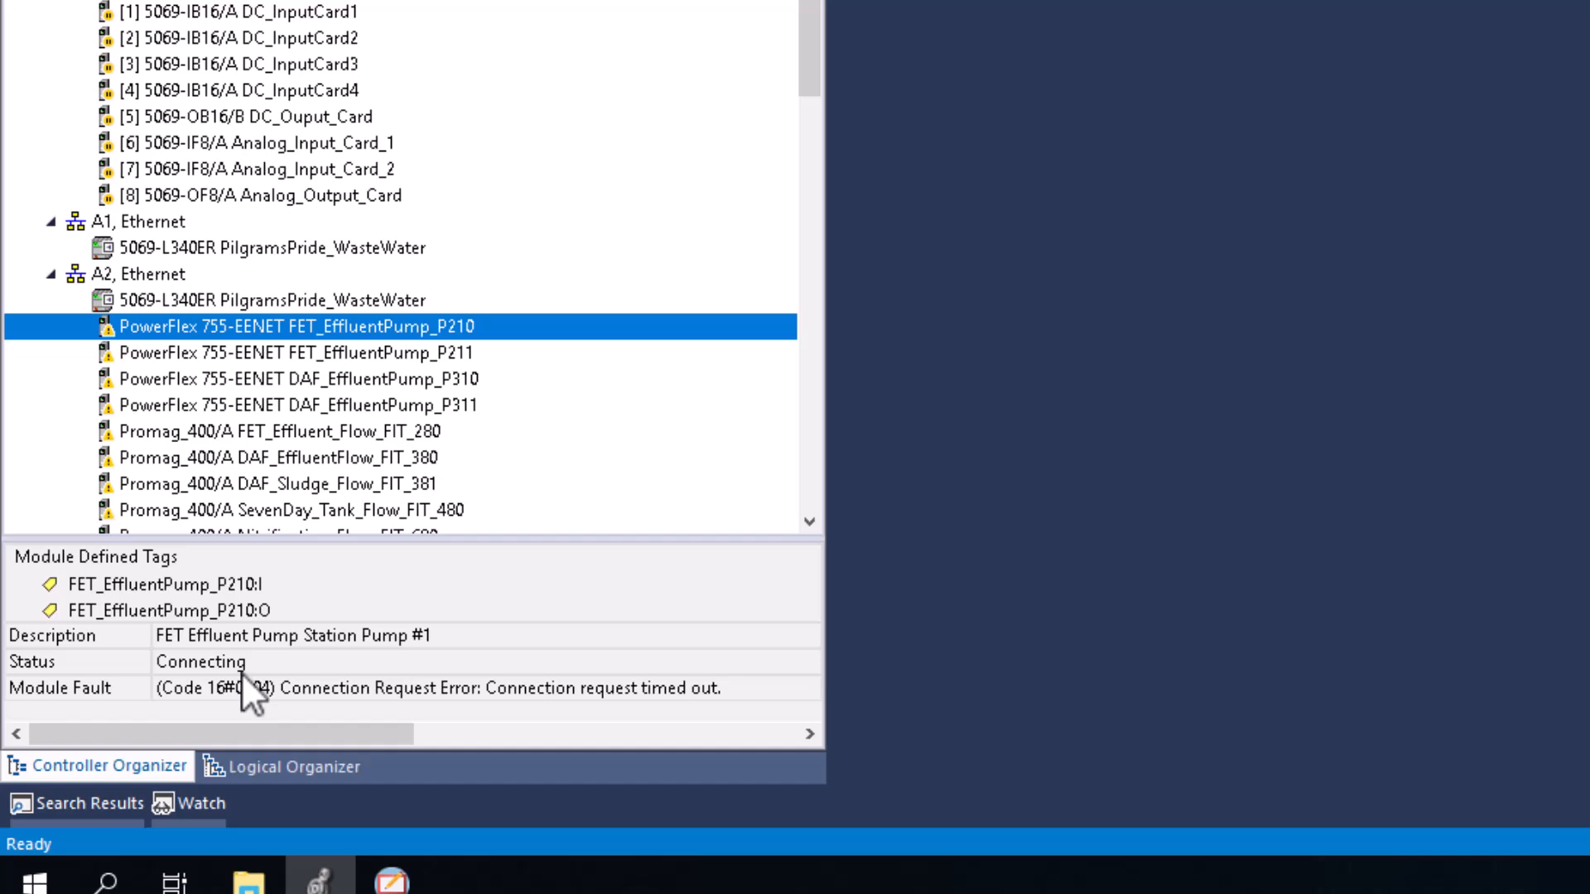
{"action": "mouse_move", "coordinate": [94, 722]}
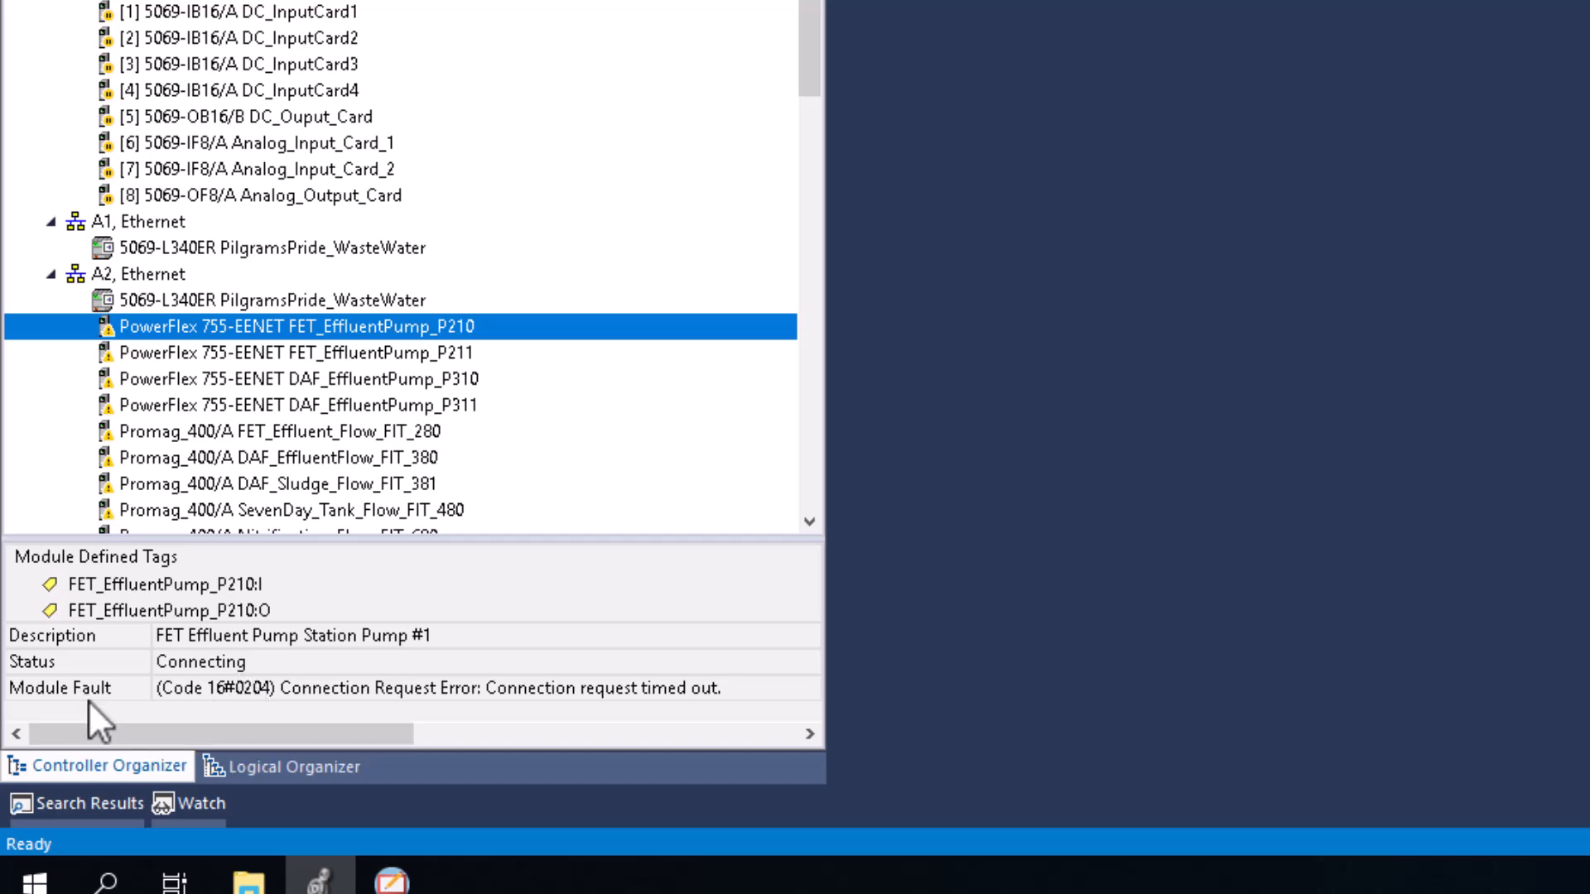
{"action": "mouse_move", "coordinate": [325, 709]}
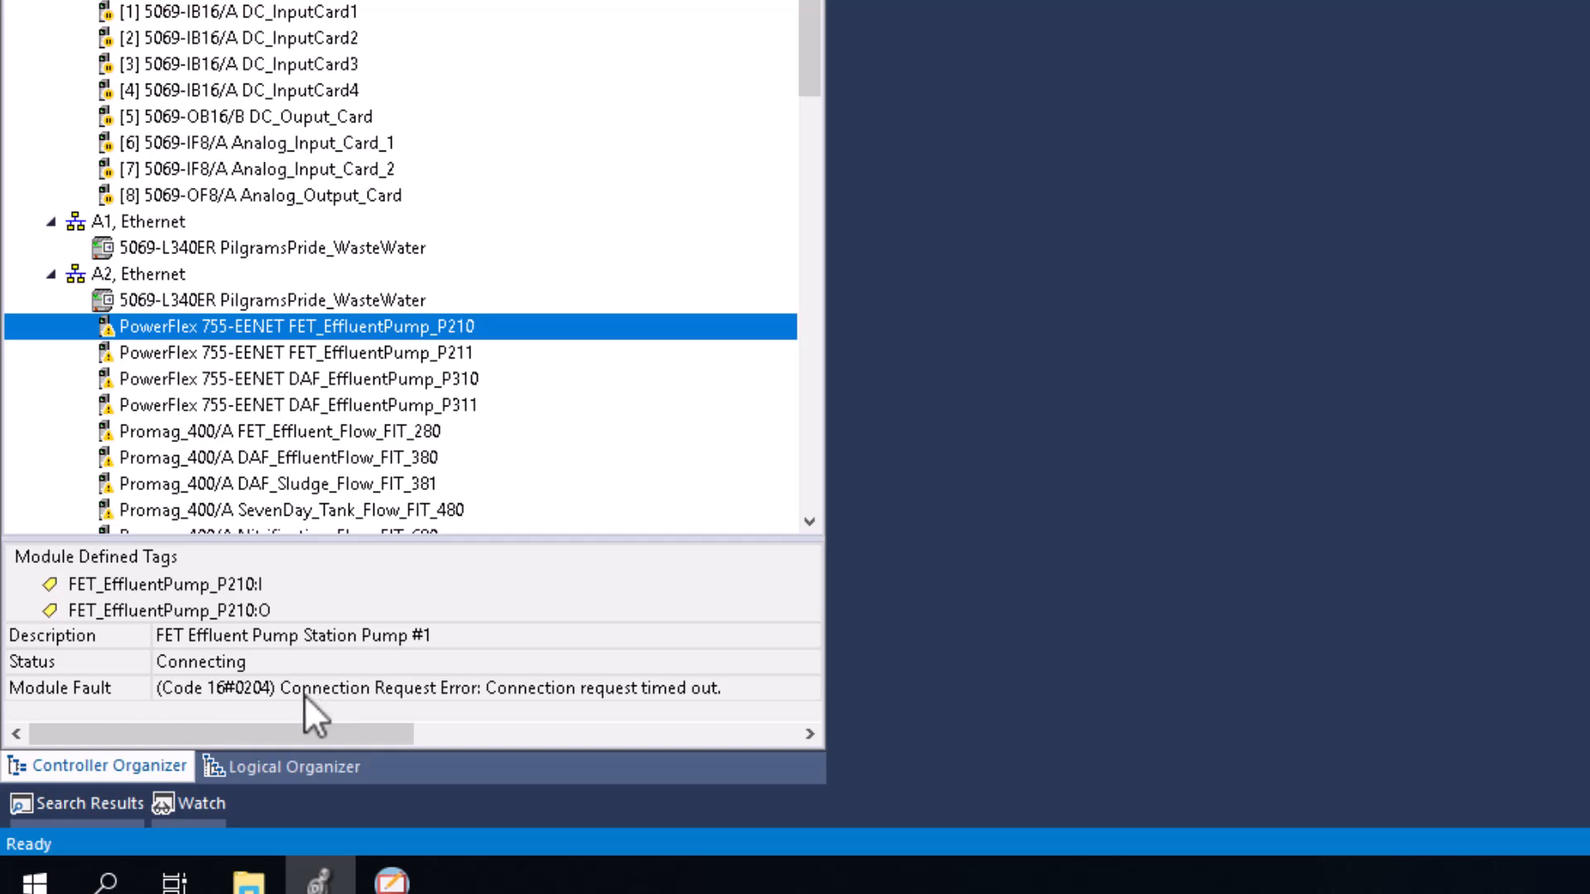
{"action": "mouse_move", "coordinate": [396, 350]}
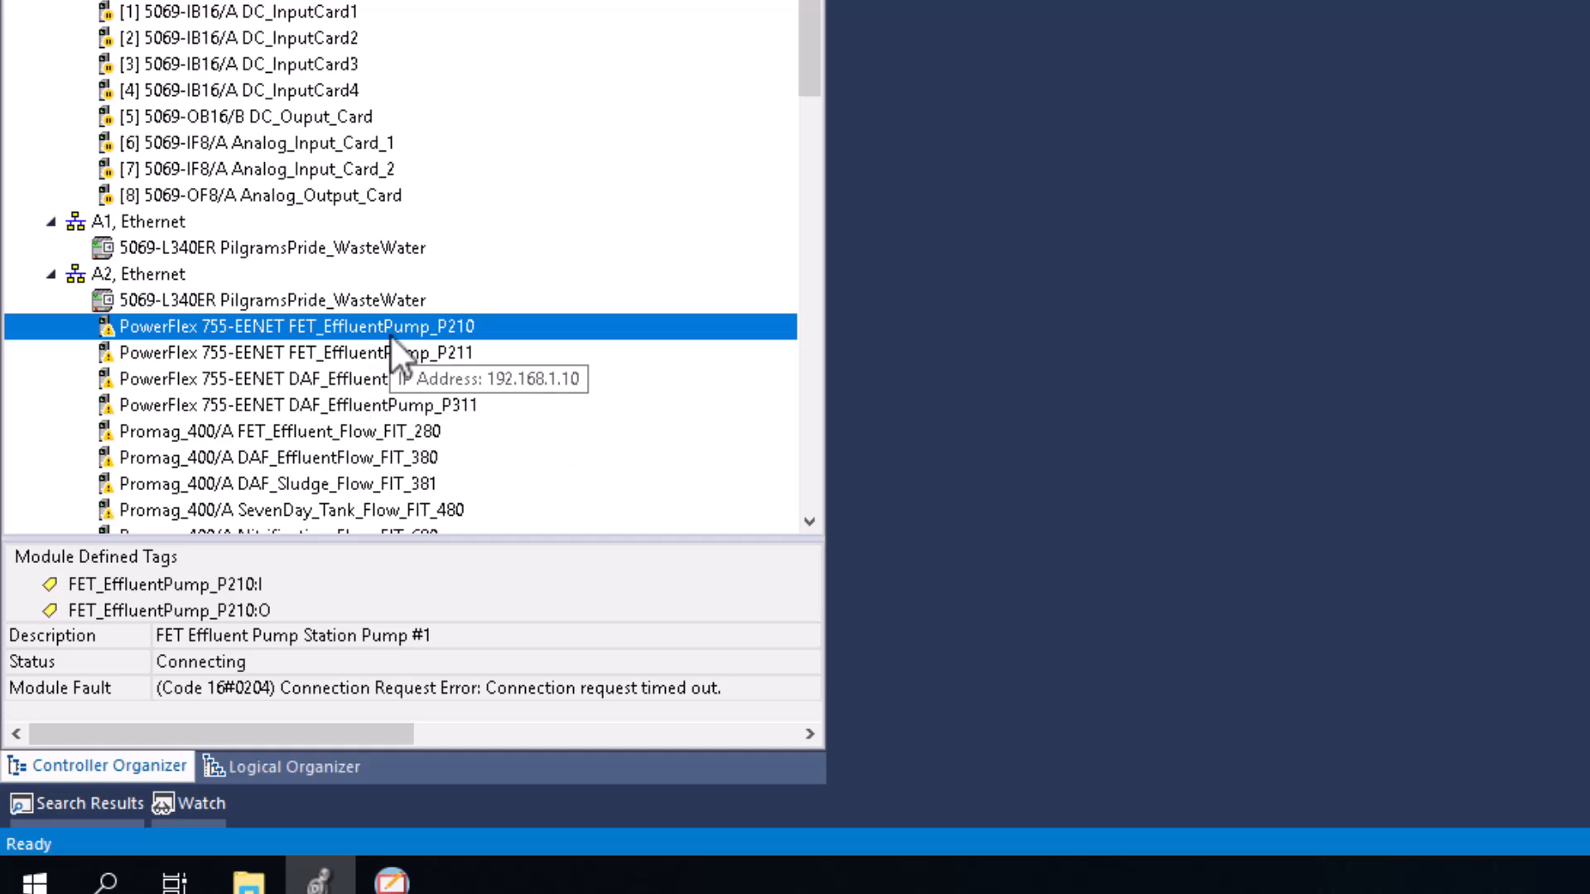
{"action": "mouse_move", "coordinate": [383, 361]}
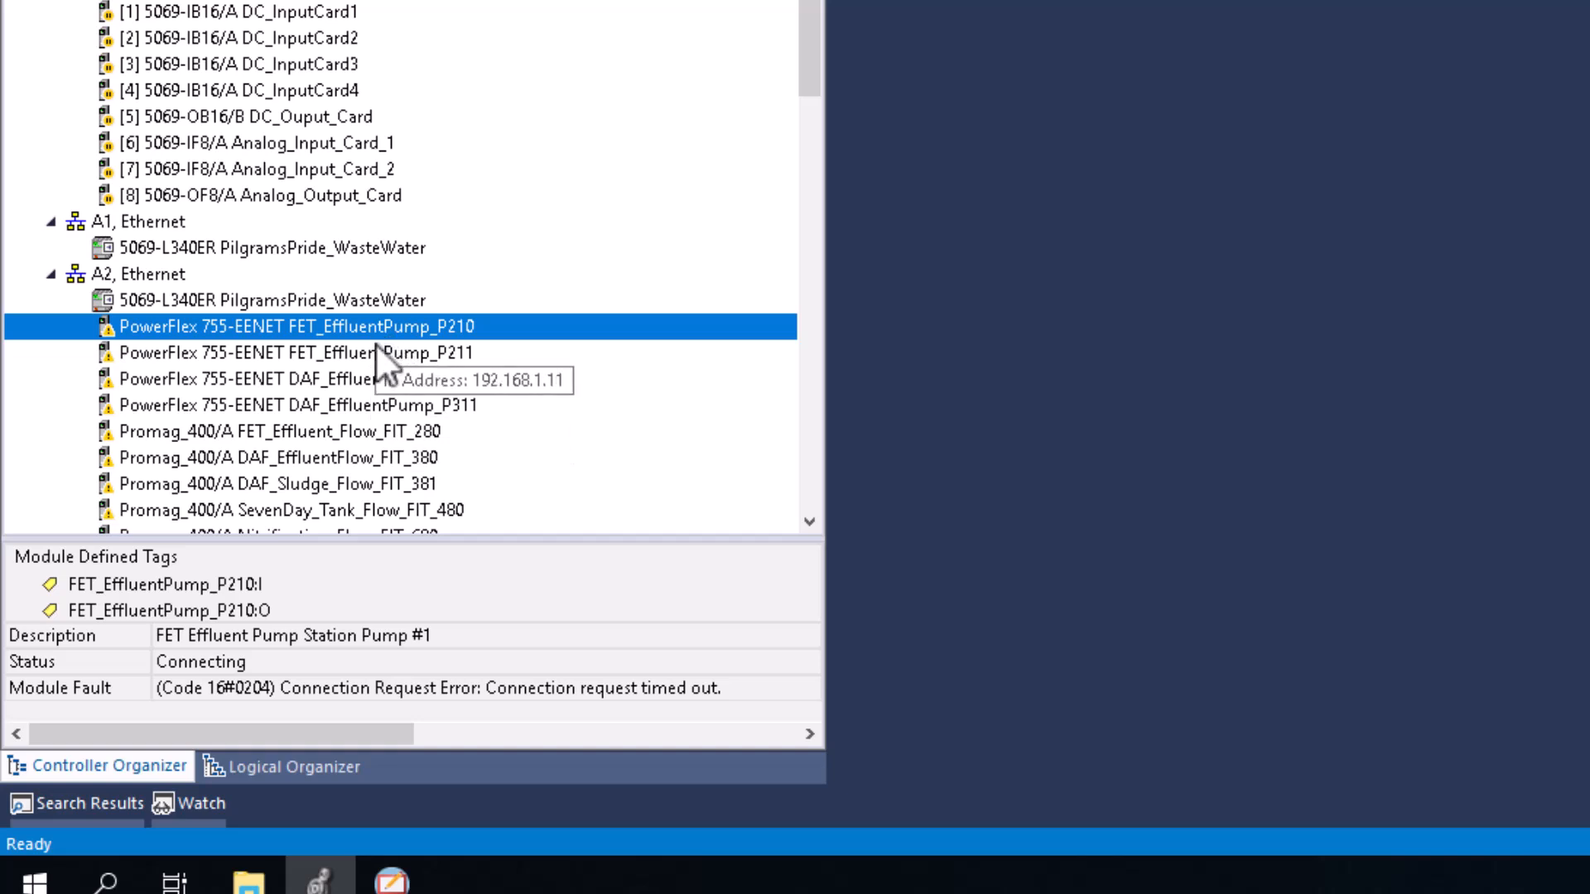
{"action": "mouse_move", "coordinate": [384, 365]}
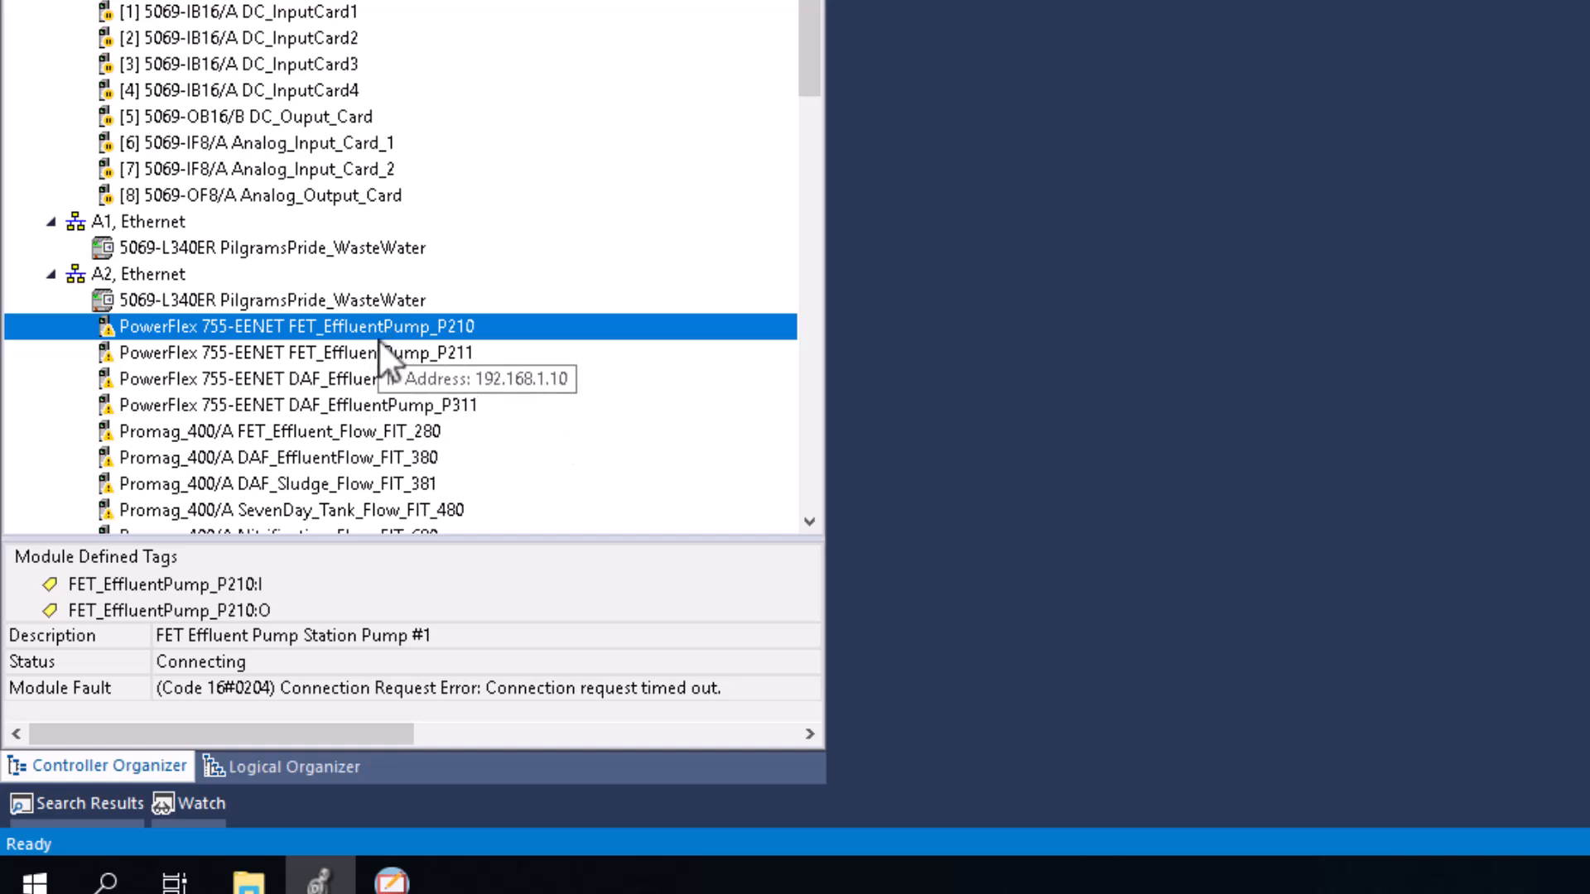
{"action": "mouse_move", "coordinate": [380, 353]}
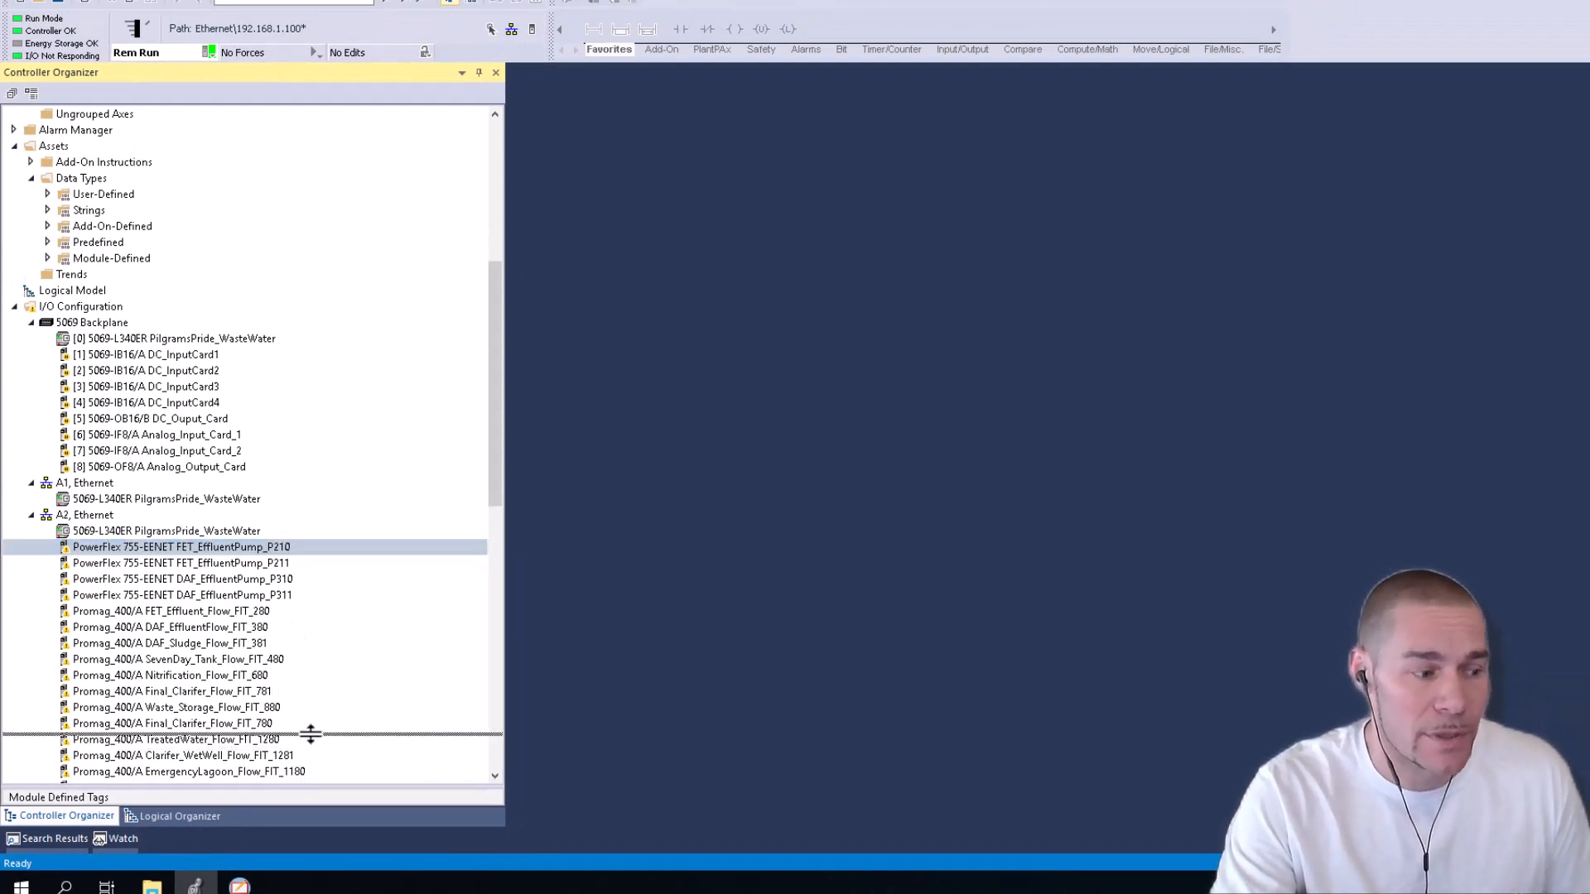
Step: Select the PowerFlex P210 drive in the I/O Configuration tree to show its description and faulted status
{"action": "left_click", "coordinate": [181, 546]}
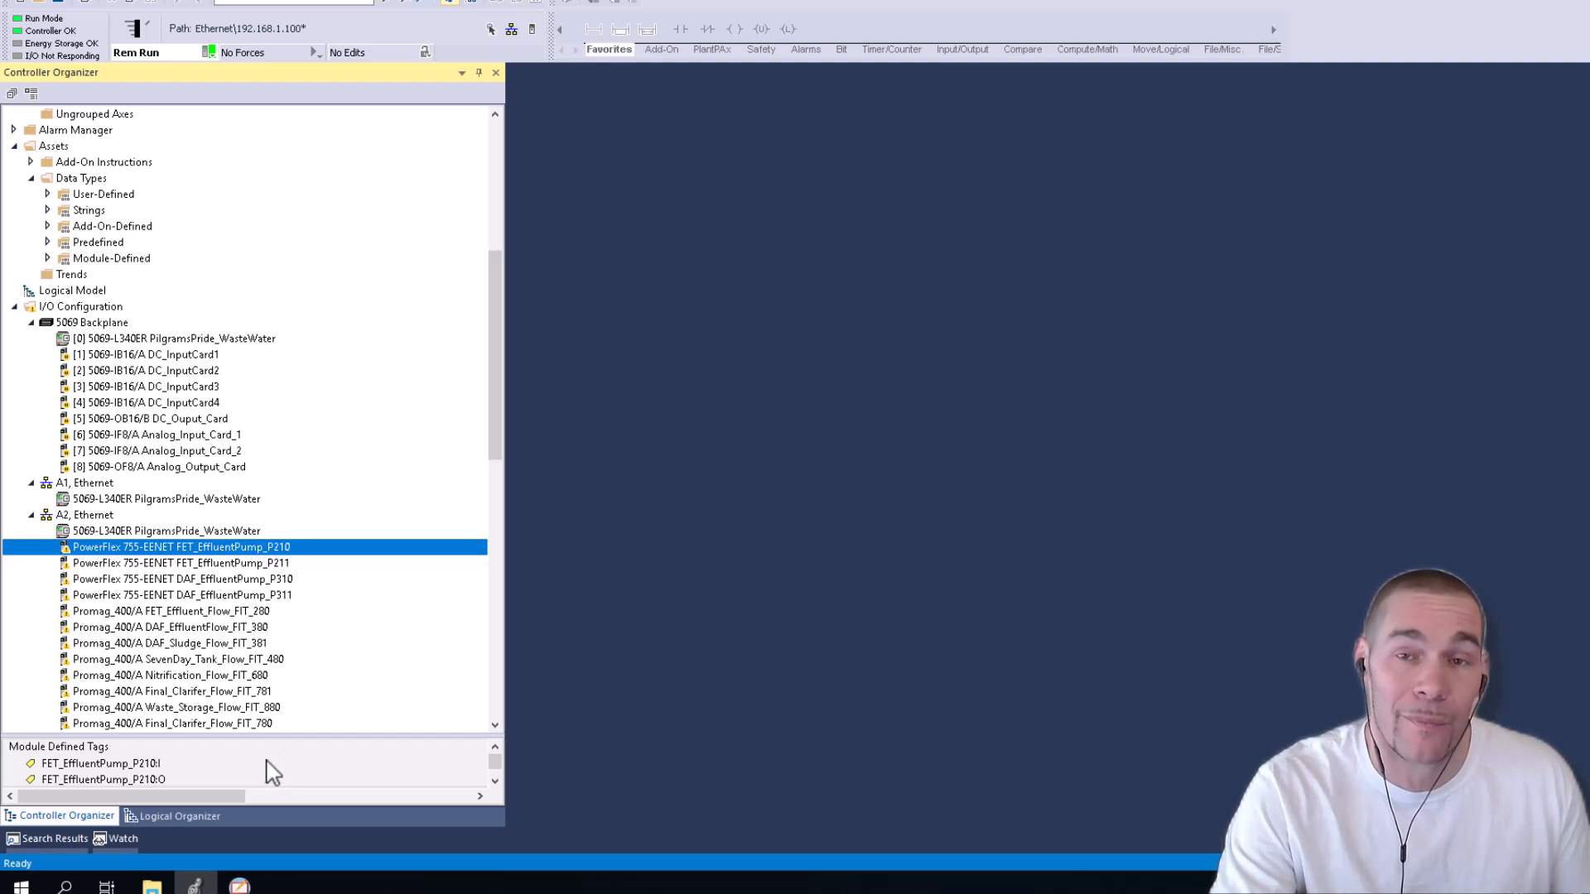
{"action": "mouse_move", "coordinate": [263, 760]}
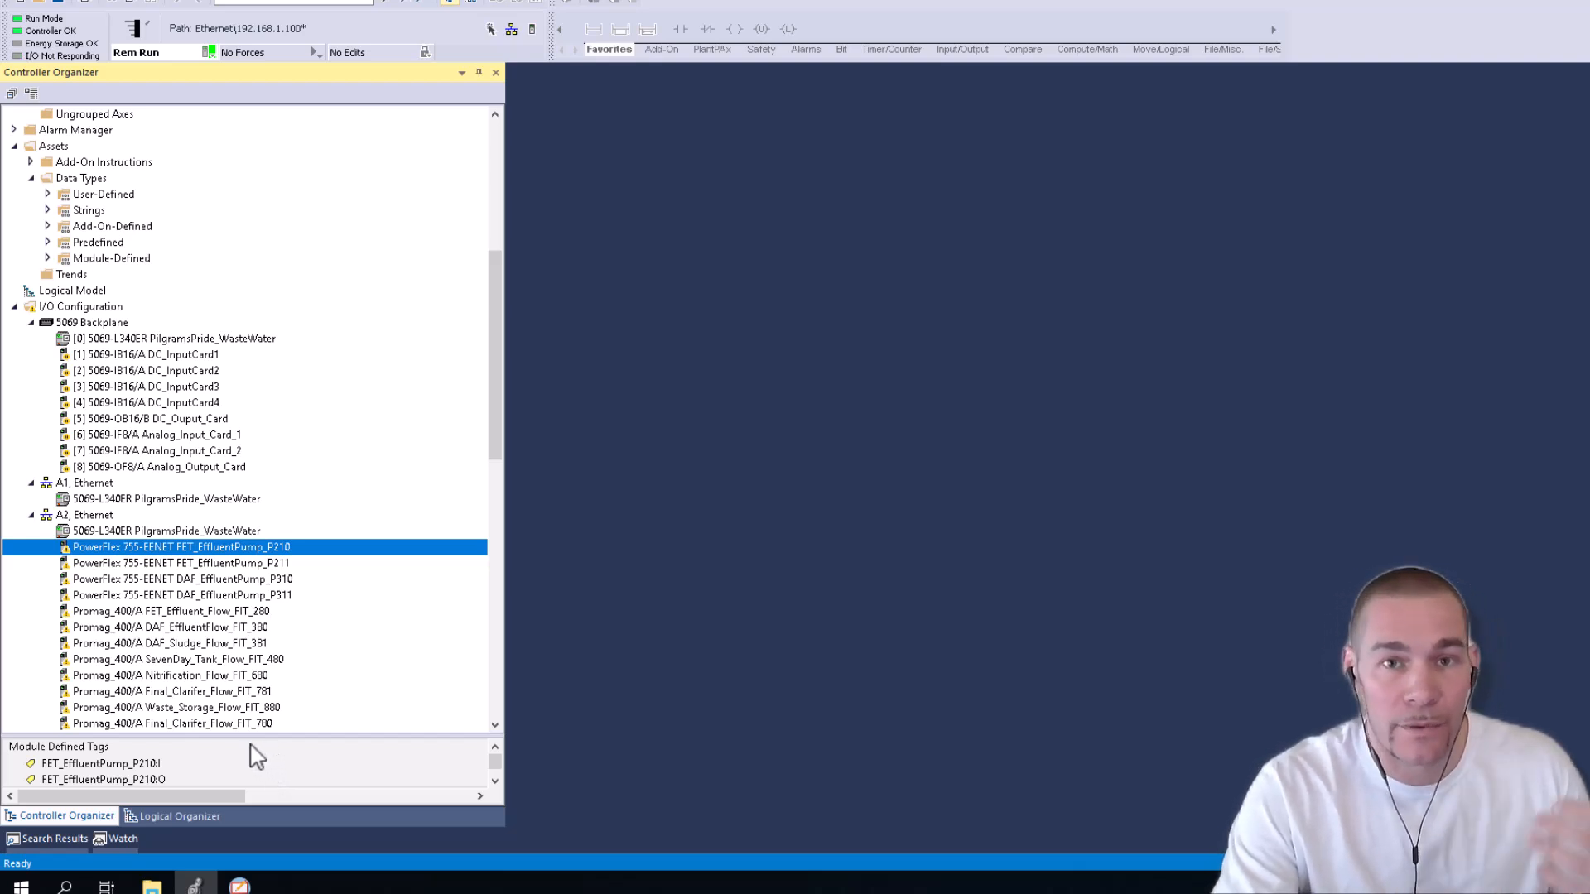
{"action": "mouse_move", "coordinate": [252, 755]}
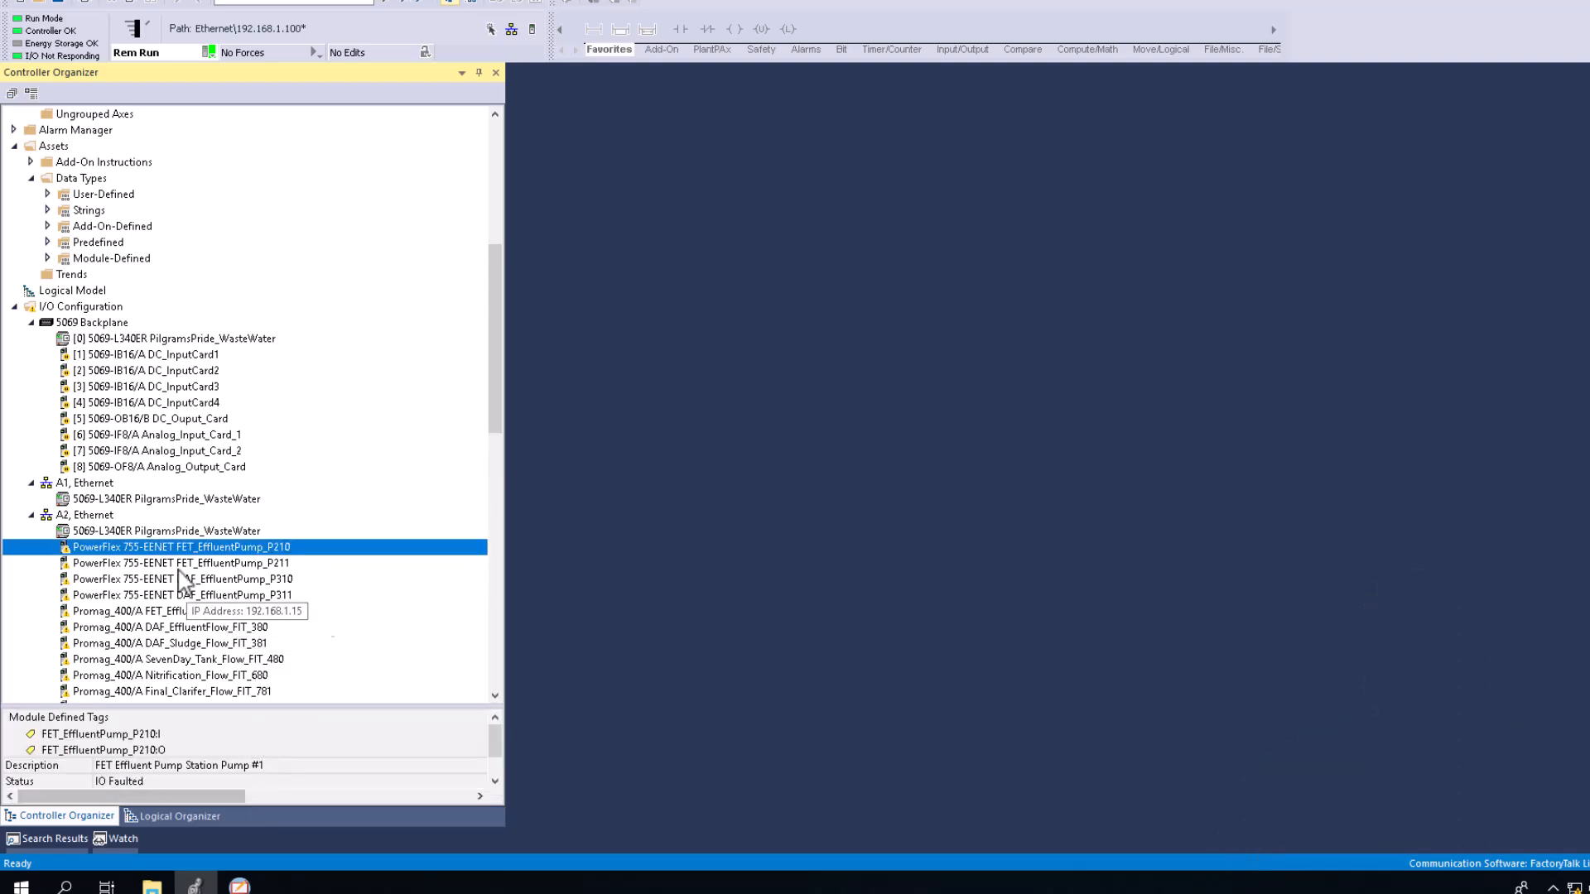
{"action": "scroll", "scroll_direction": "down", "scroll_amount": 3}
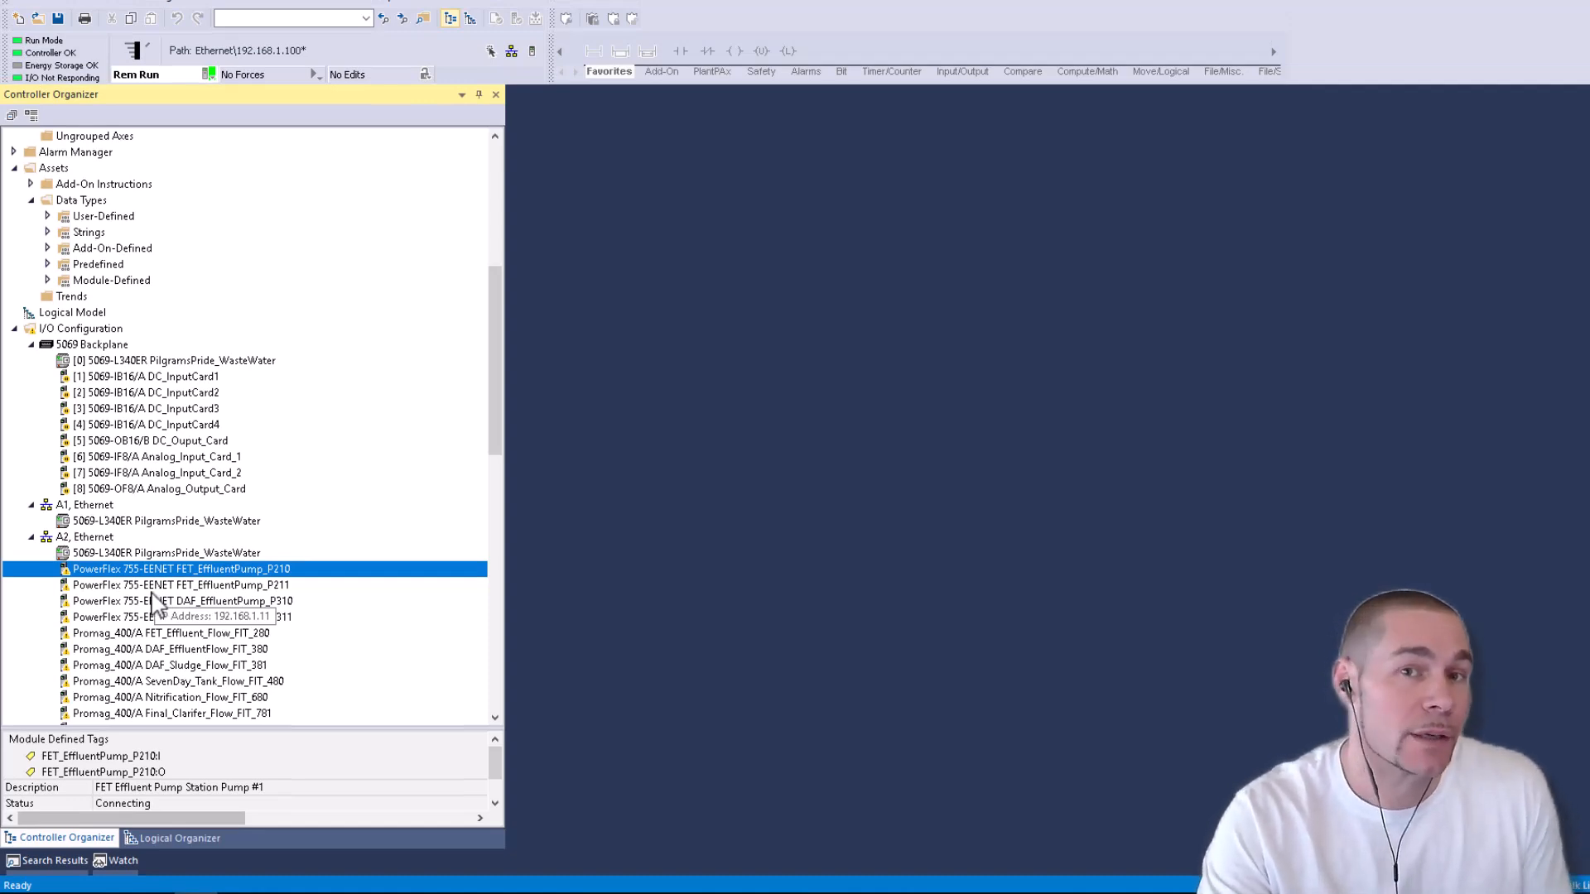
{"action": "mouse_move", "coordinate": [153, 604]}
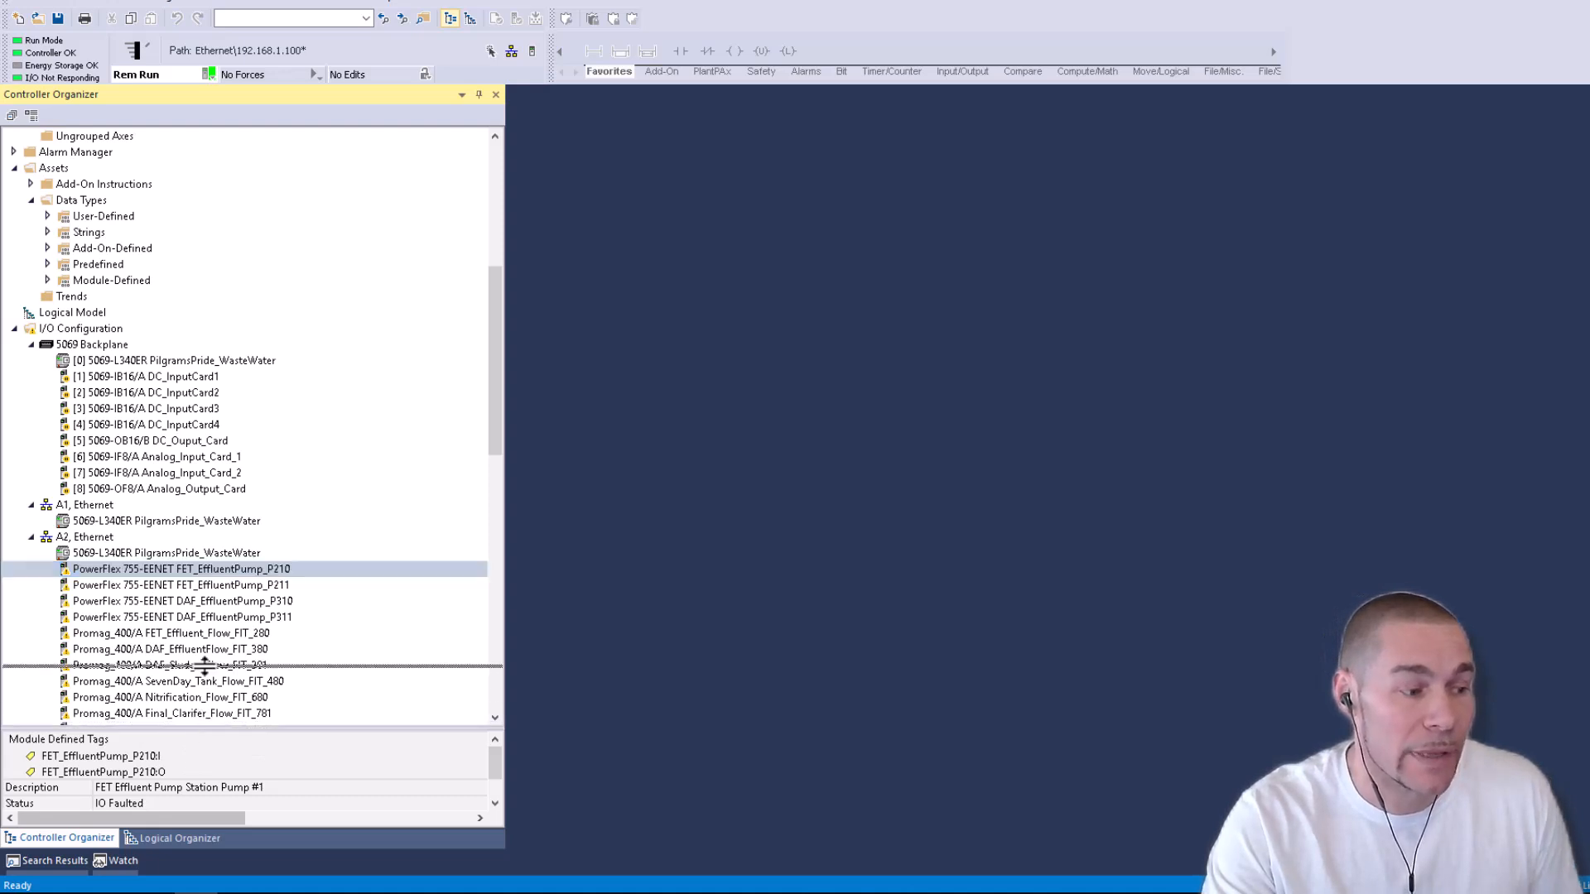
{"action": "left_click", "coordinate": [180, 569]}
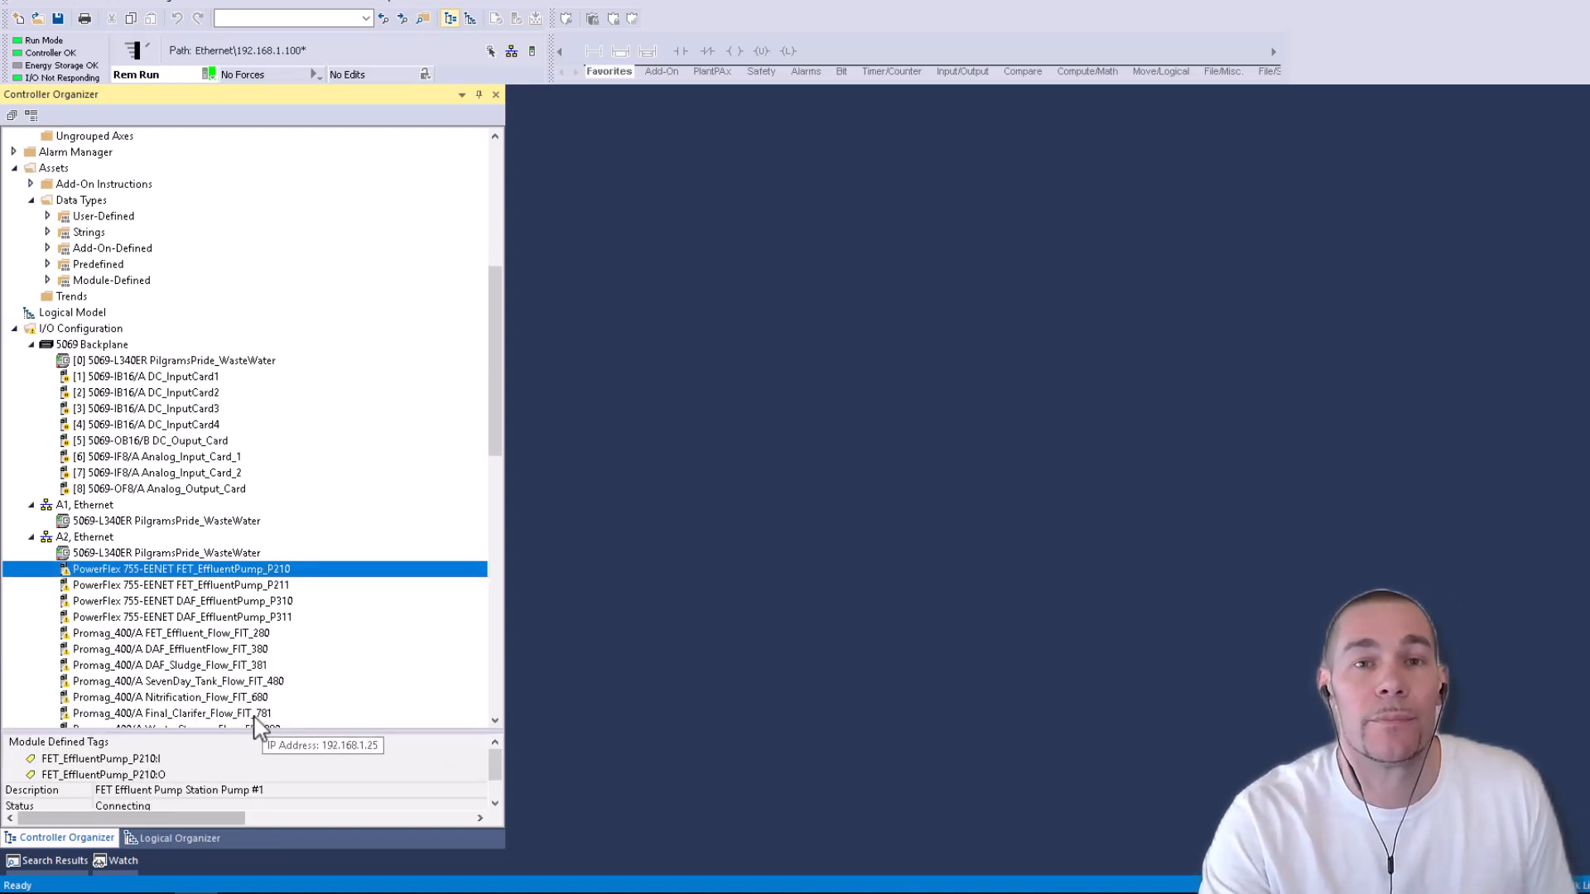
{"action": "mouse_move", "coordinate": [933, 568]}
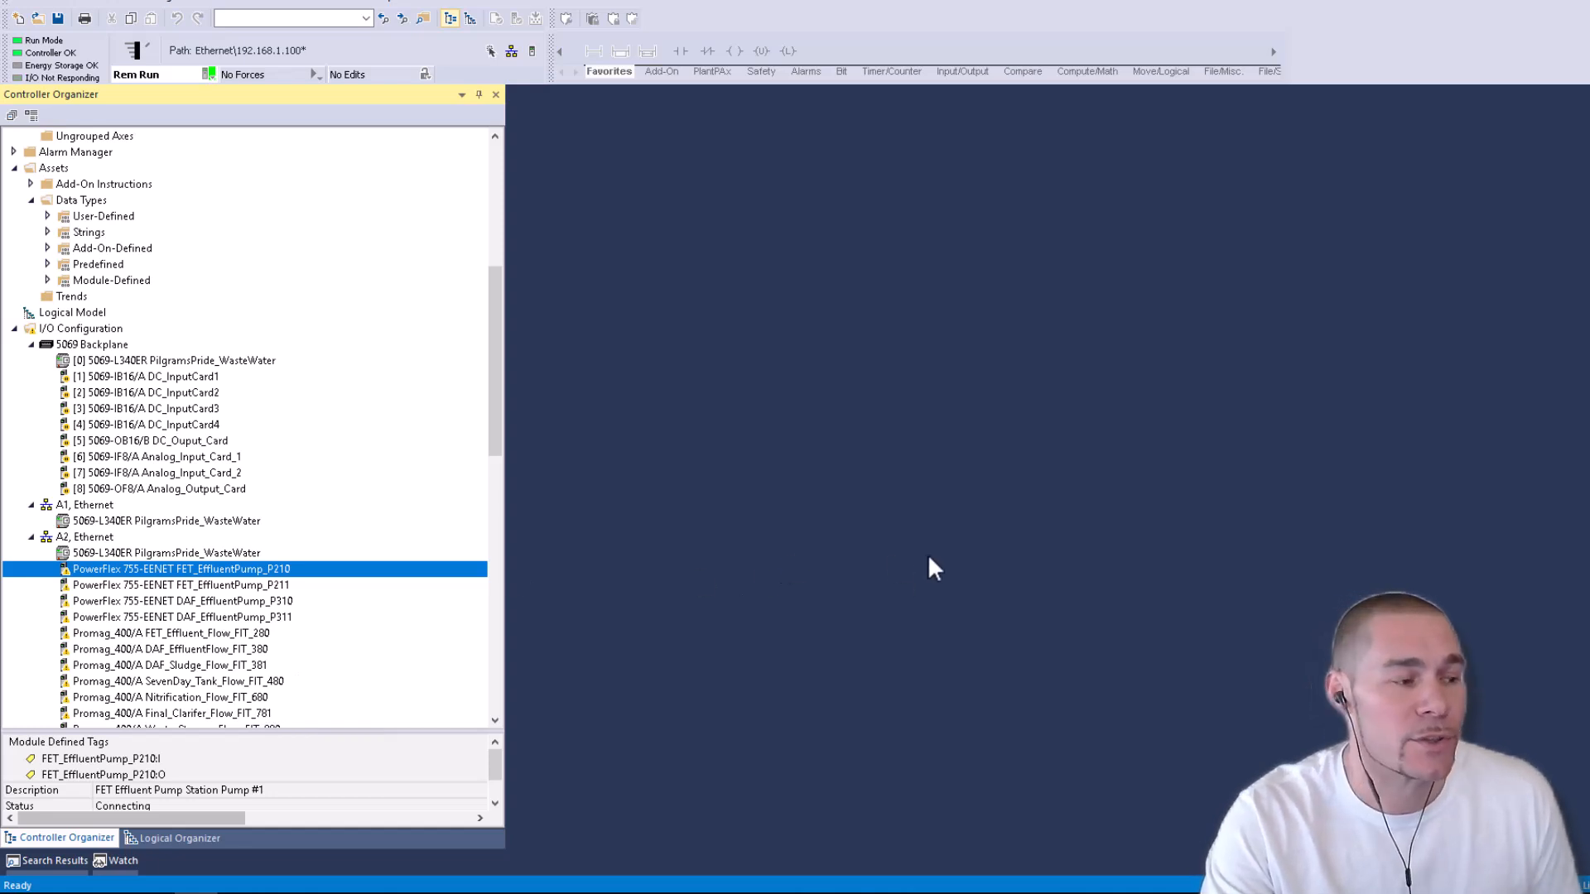